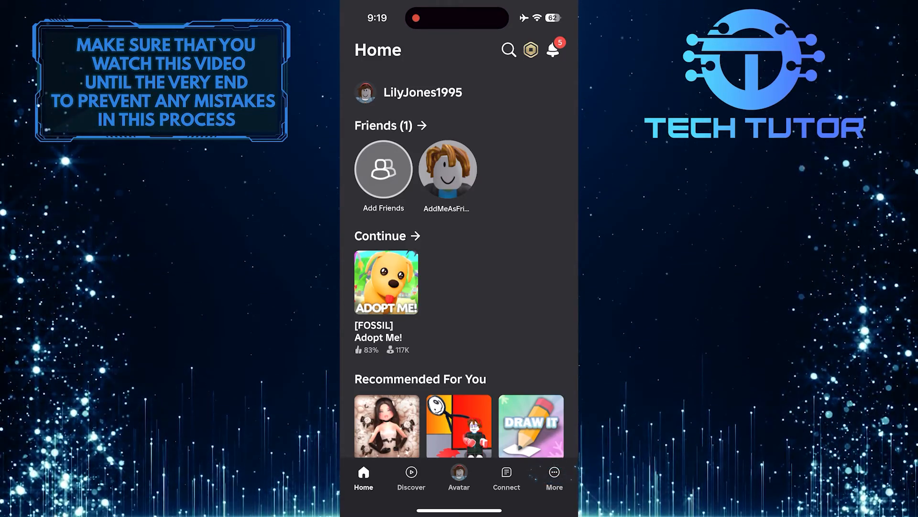
Go to the More page listing Settings, Quick Log In, Switch Accounts and Log Out.
click(553, 476)
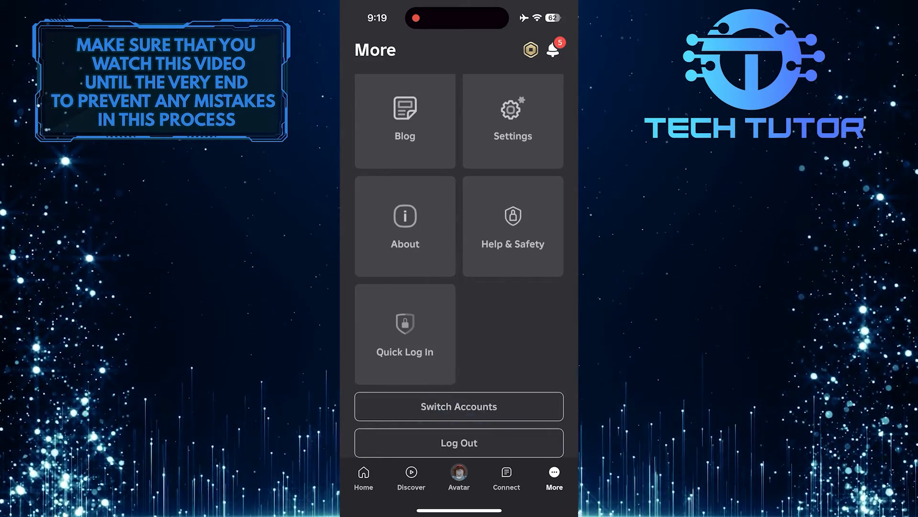
Switch to the other signed-in account, AddMeAsFriend1995, via Switch Accounts.
click(458, 405)
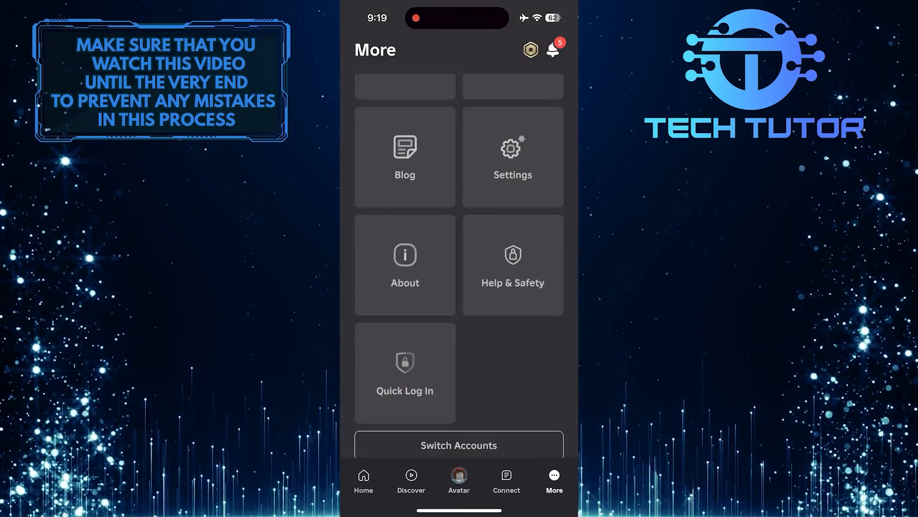
click(364, 475)
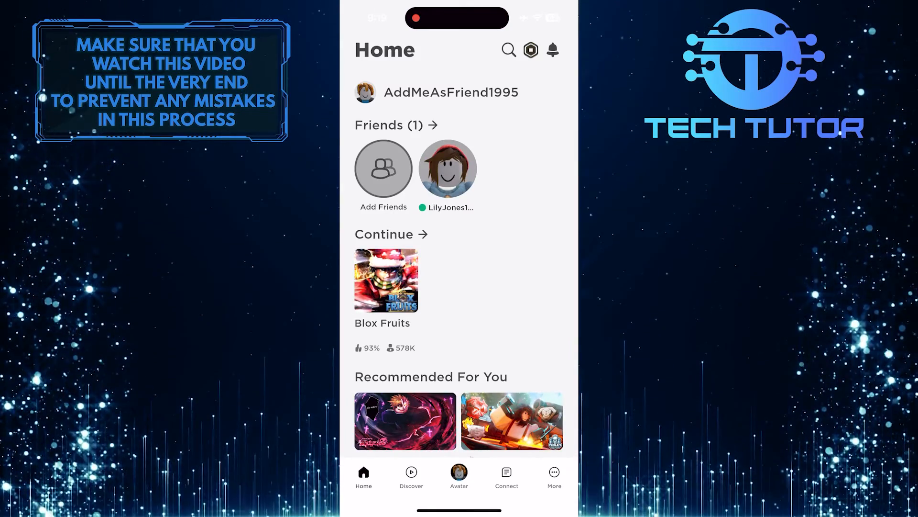
Return to the More page and bring up the Switch Accounts list again.
click(554, 474)
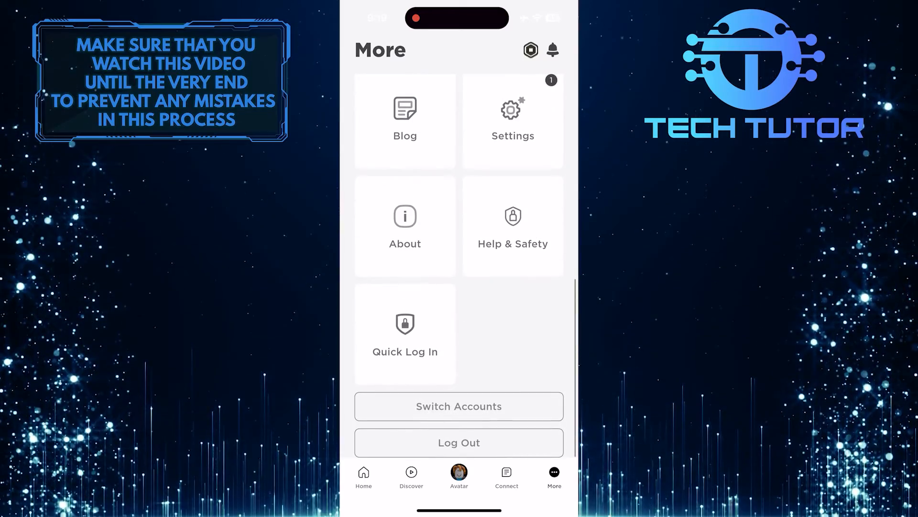
click(458, 405)
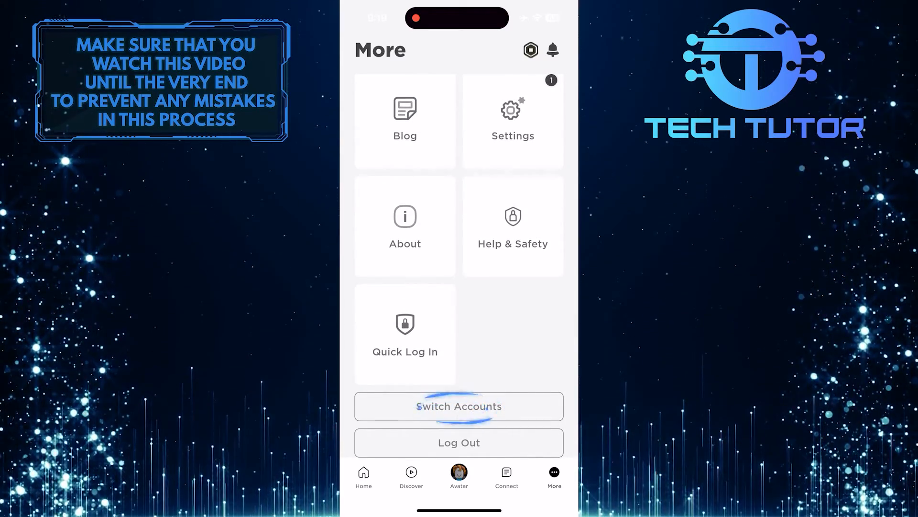
click(458, 406)
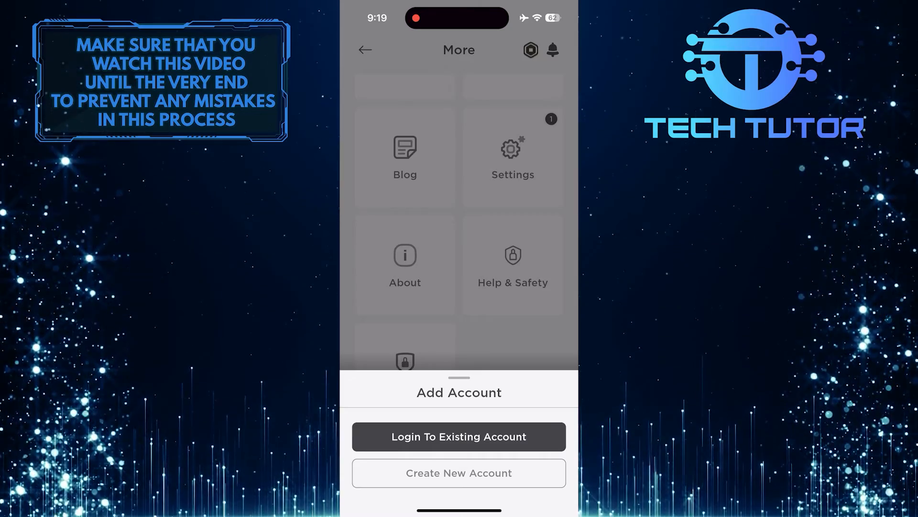
Choose Add Account with Login To Existing Account and dismiss the passkey prompt.
click(458, 436)
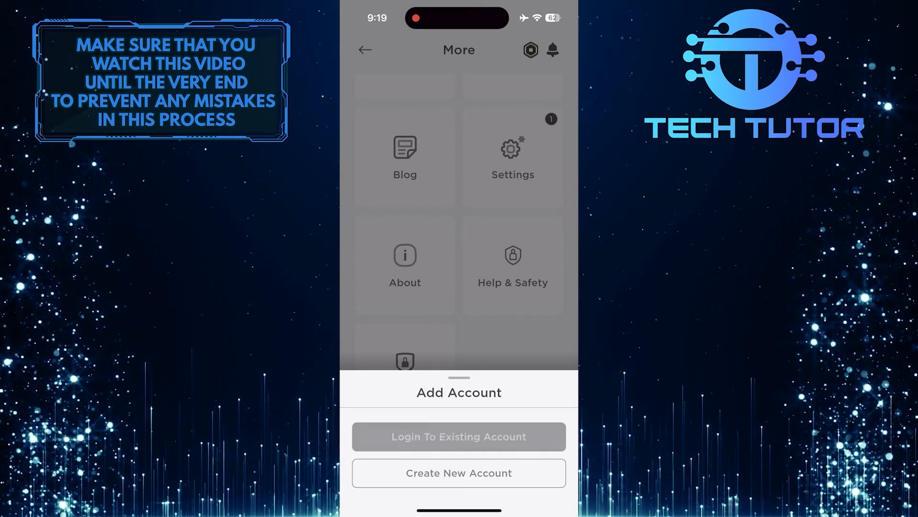
click(458, 436)
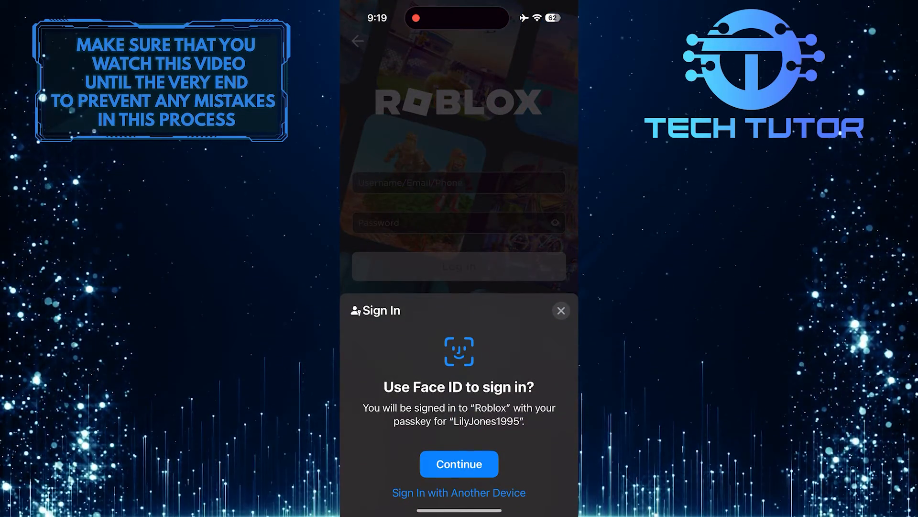
click(561, 310)
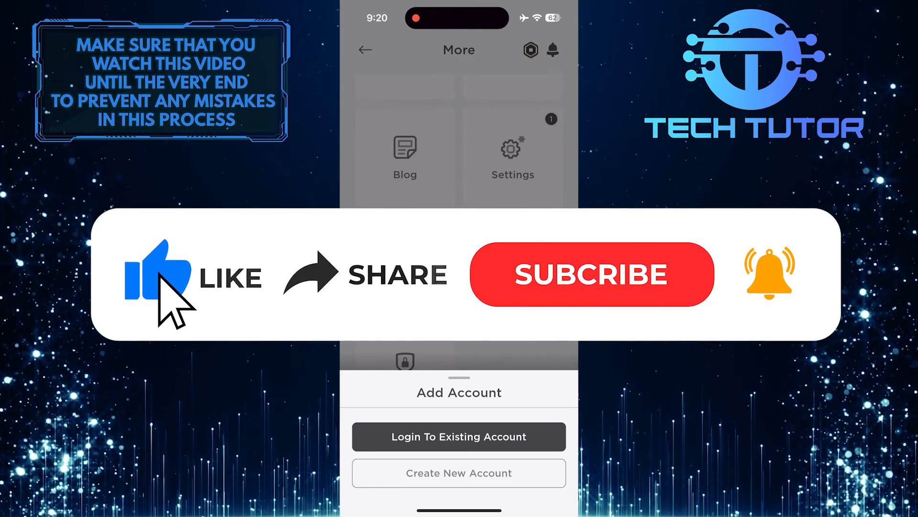
mouse_move(500, 304)
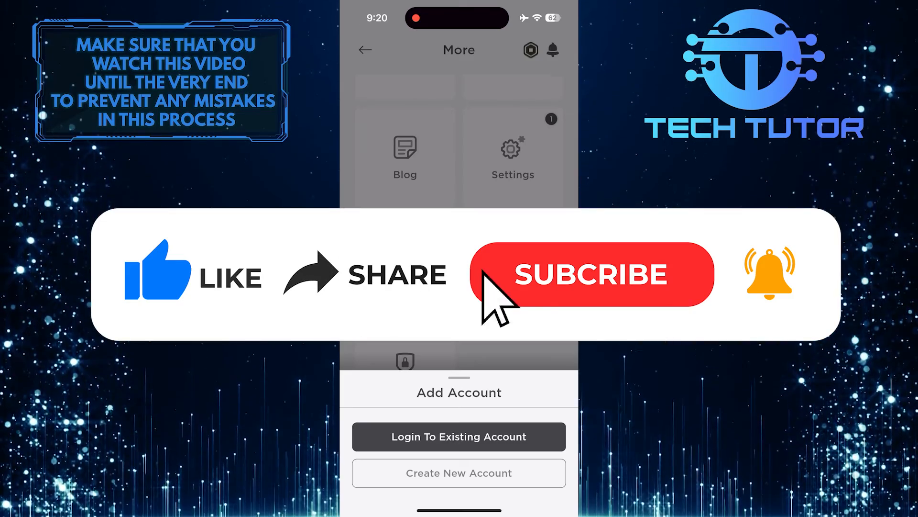
click(591, 274)
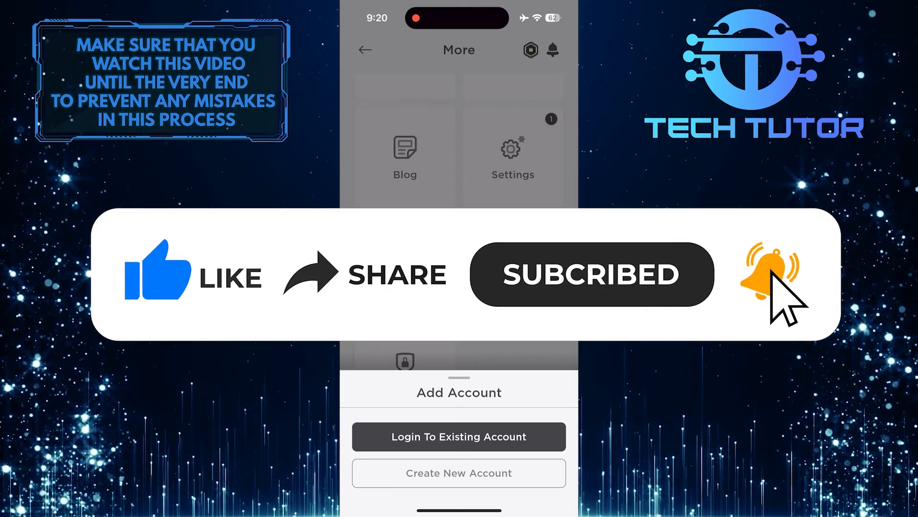